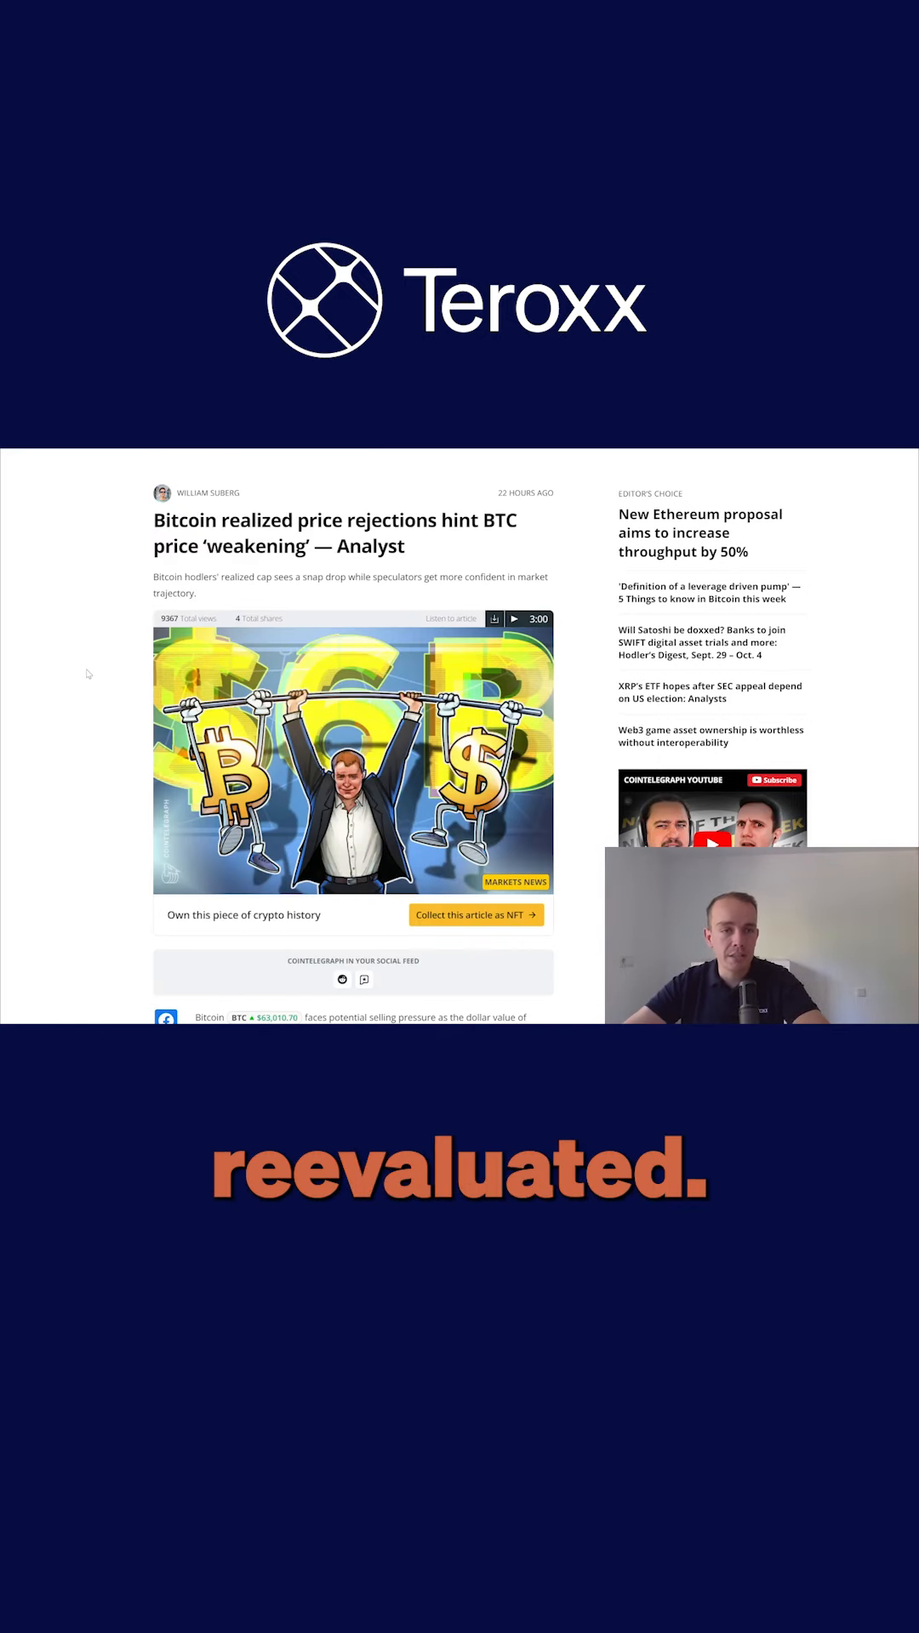
scroll("down", 3)
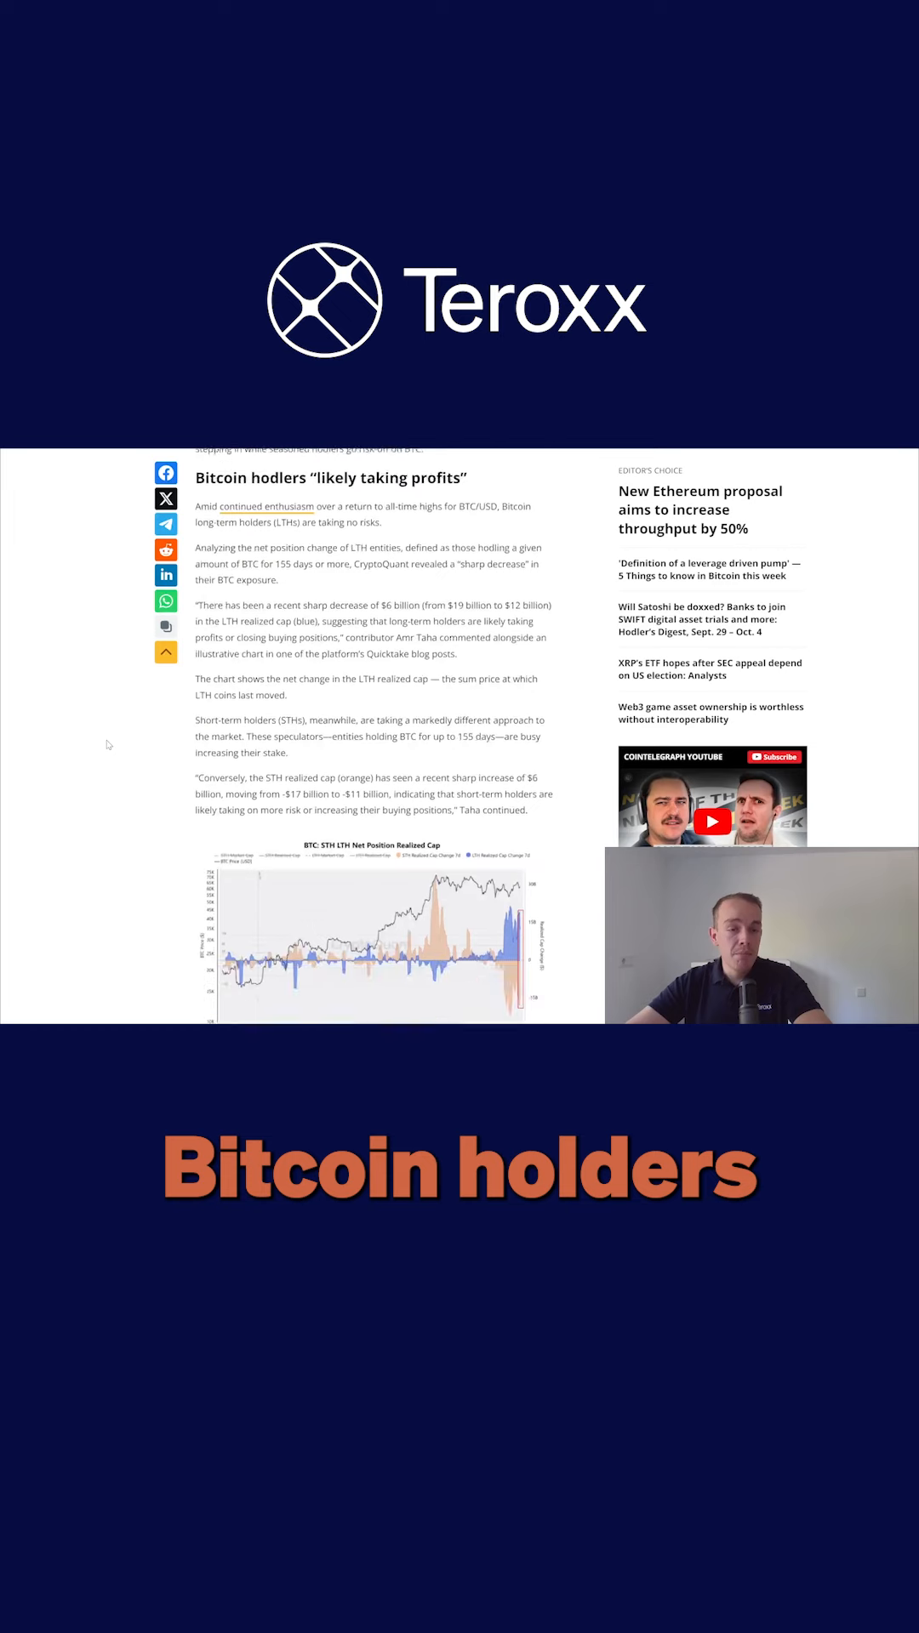
scroll("down", 3)
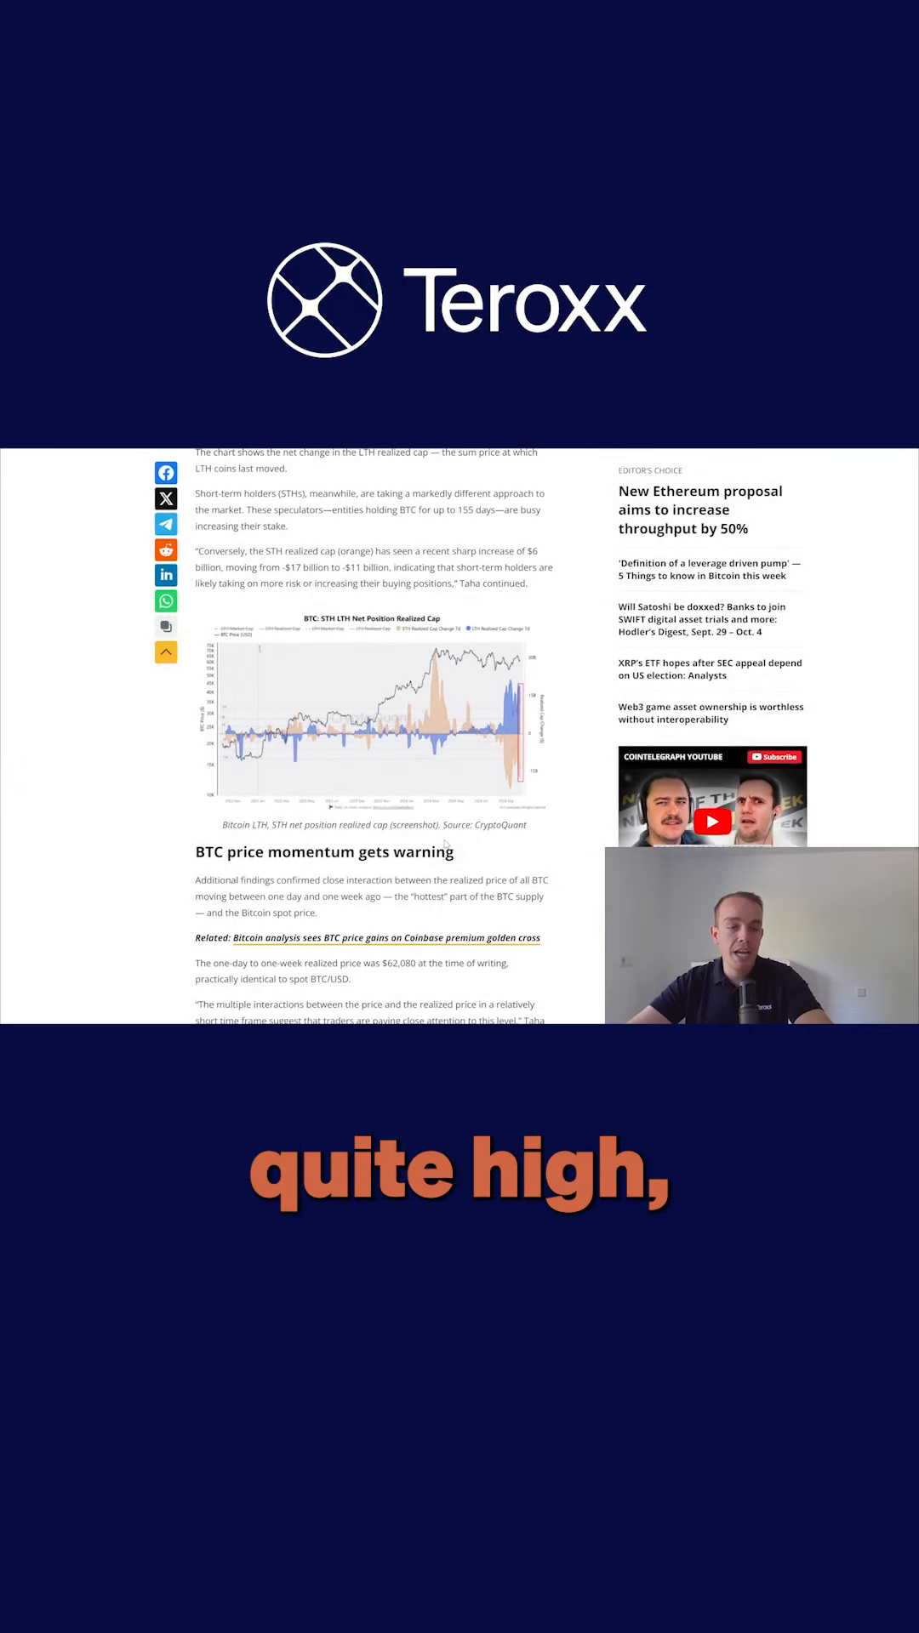
scroll("down", 3)
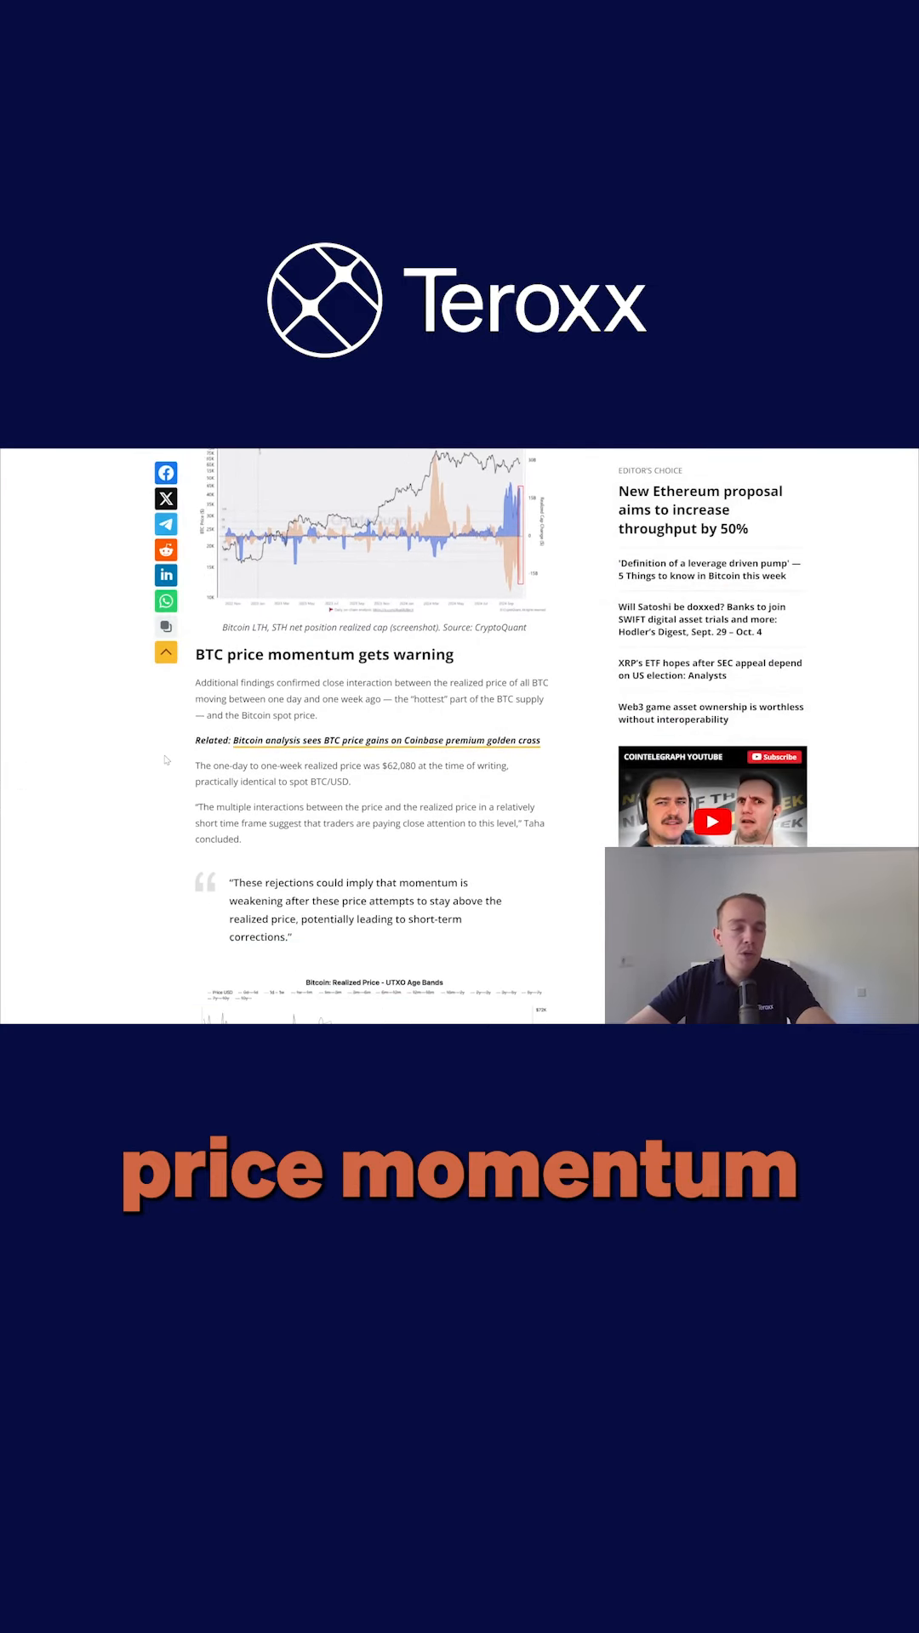
scroll("down", 3)
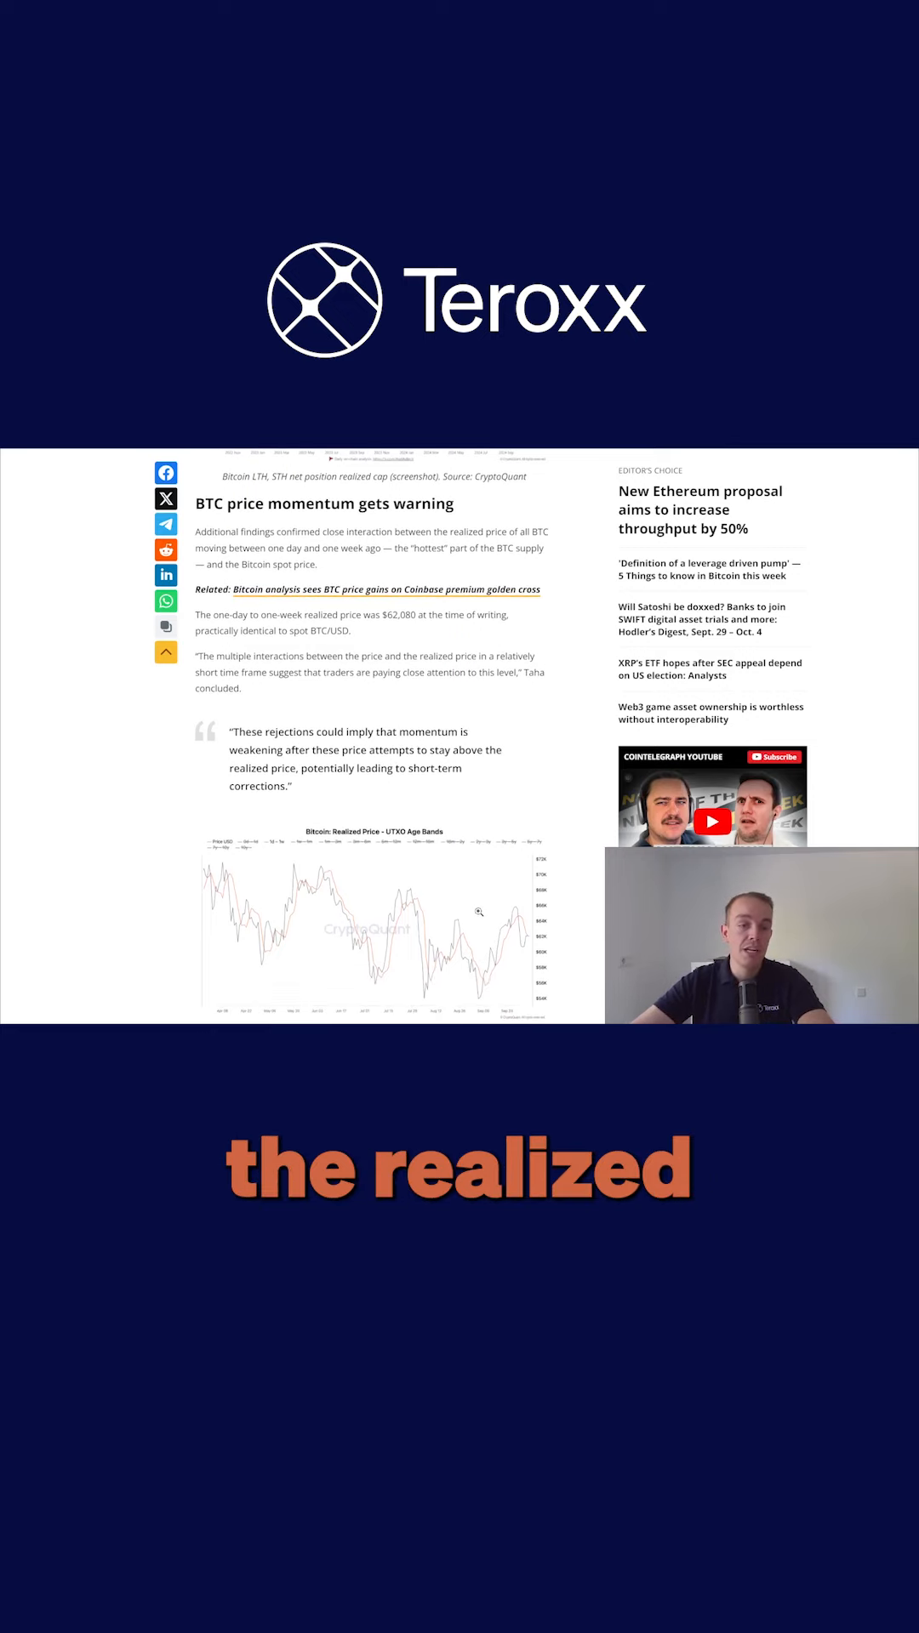
scroll("down", 3)
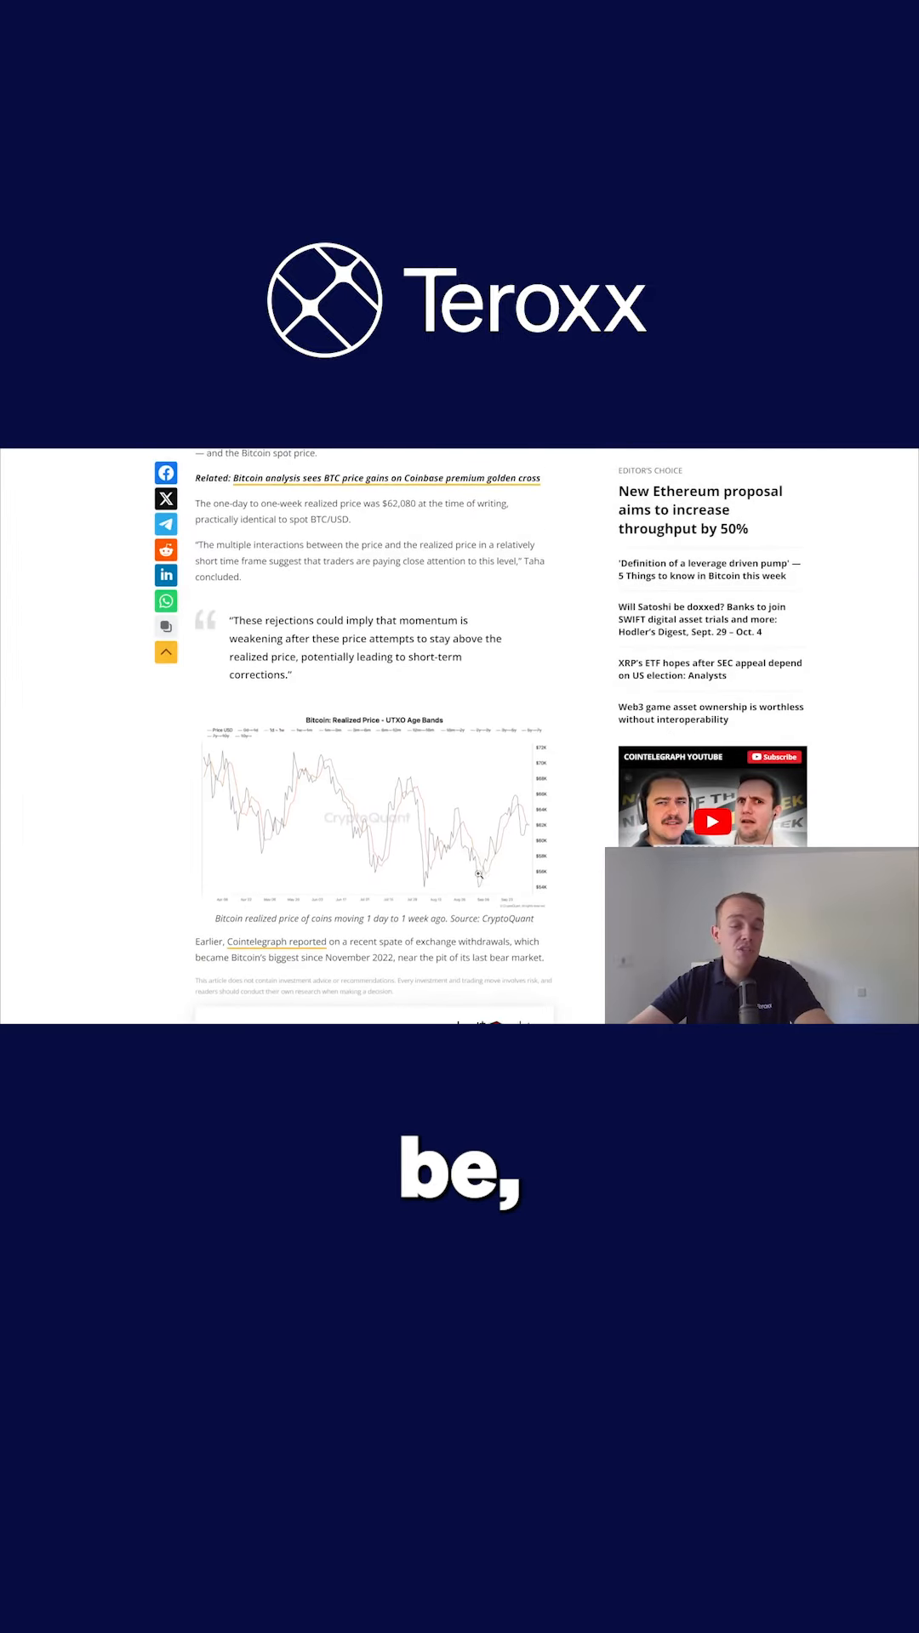